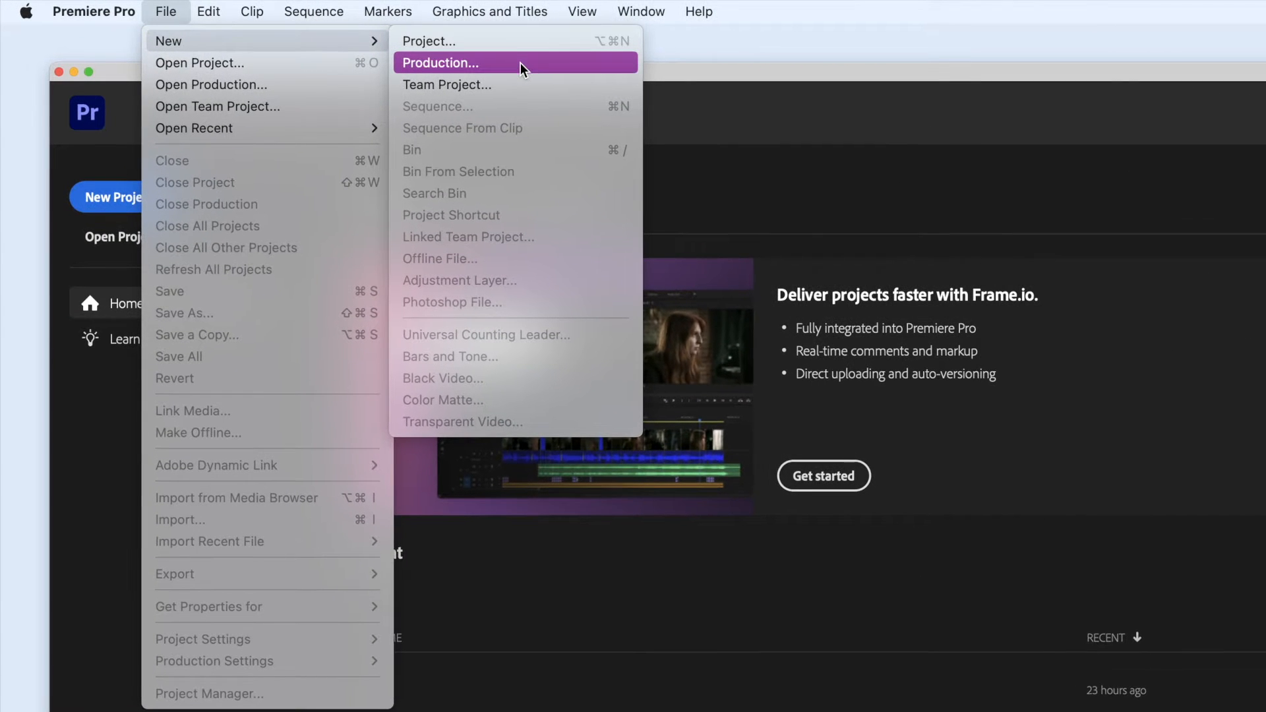
mouse_move(522, 95)
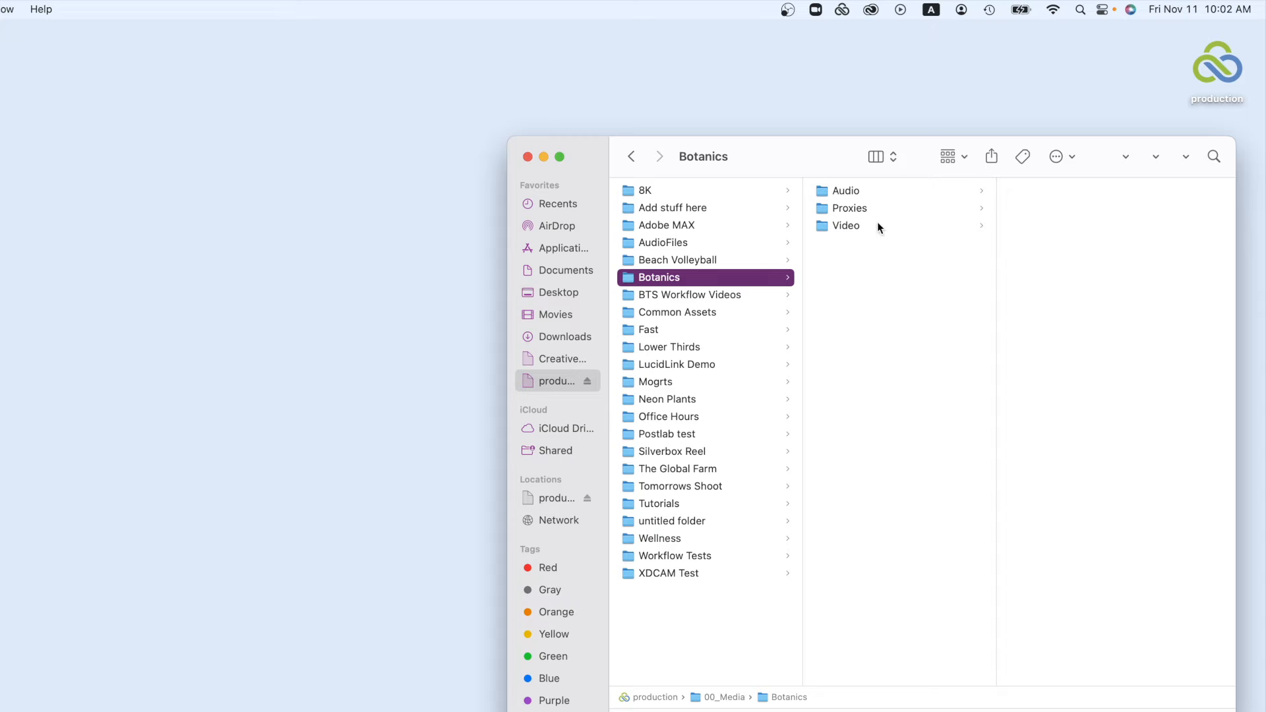
Step: Show the clips in the Botanics Video folder on the production filespace
left_click(846, 226)
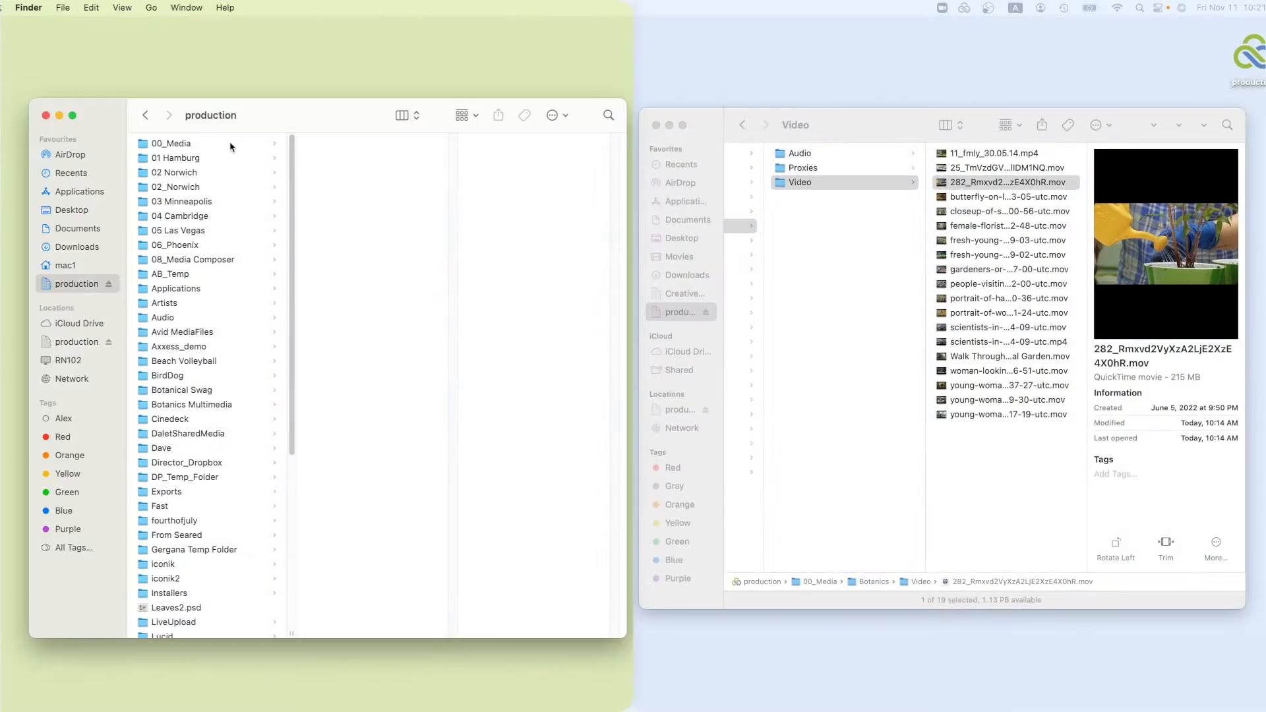
Step: Browse 00_Media to the Botanics Video clips and preview Watering Can -yellow.mov
left_click(348, 216)
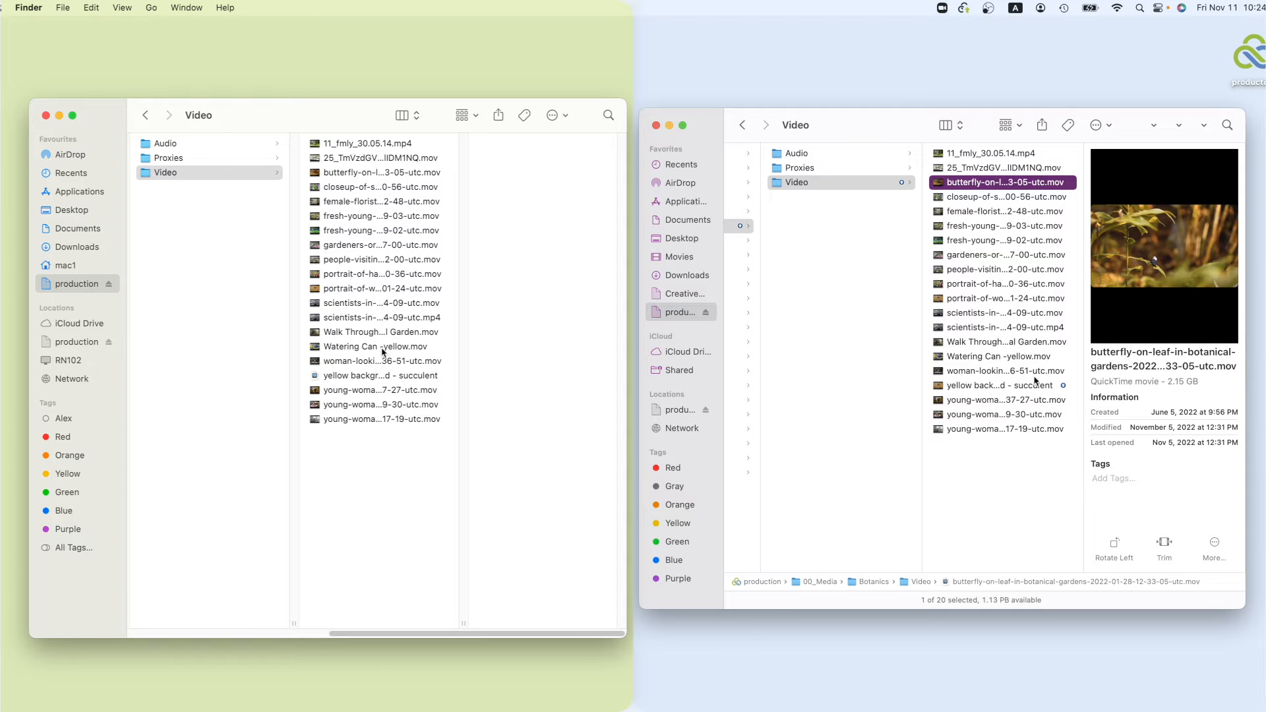
left_click(382, 375)
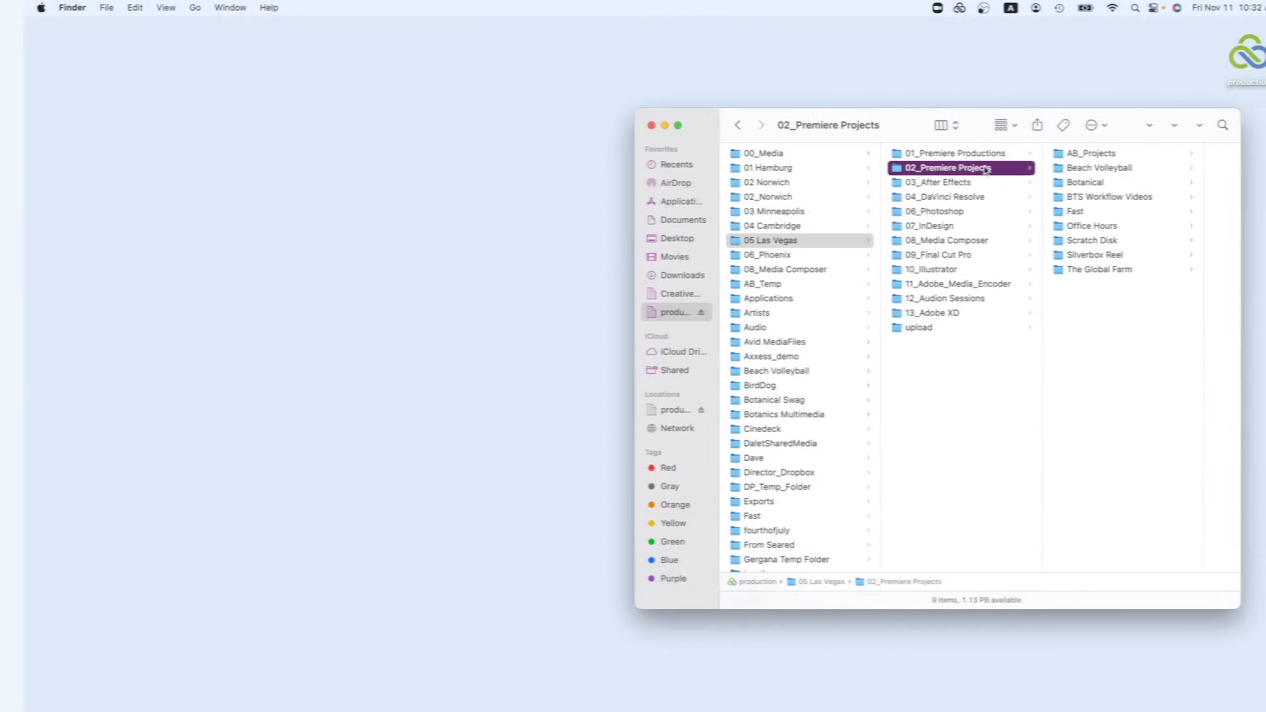
Step: Launch Botanical.prproj from the shared Botanical folder into Premiere Pro
left_click(1084, 182)
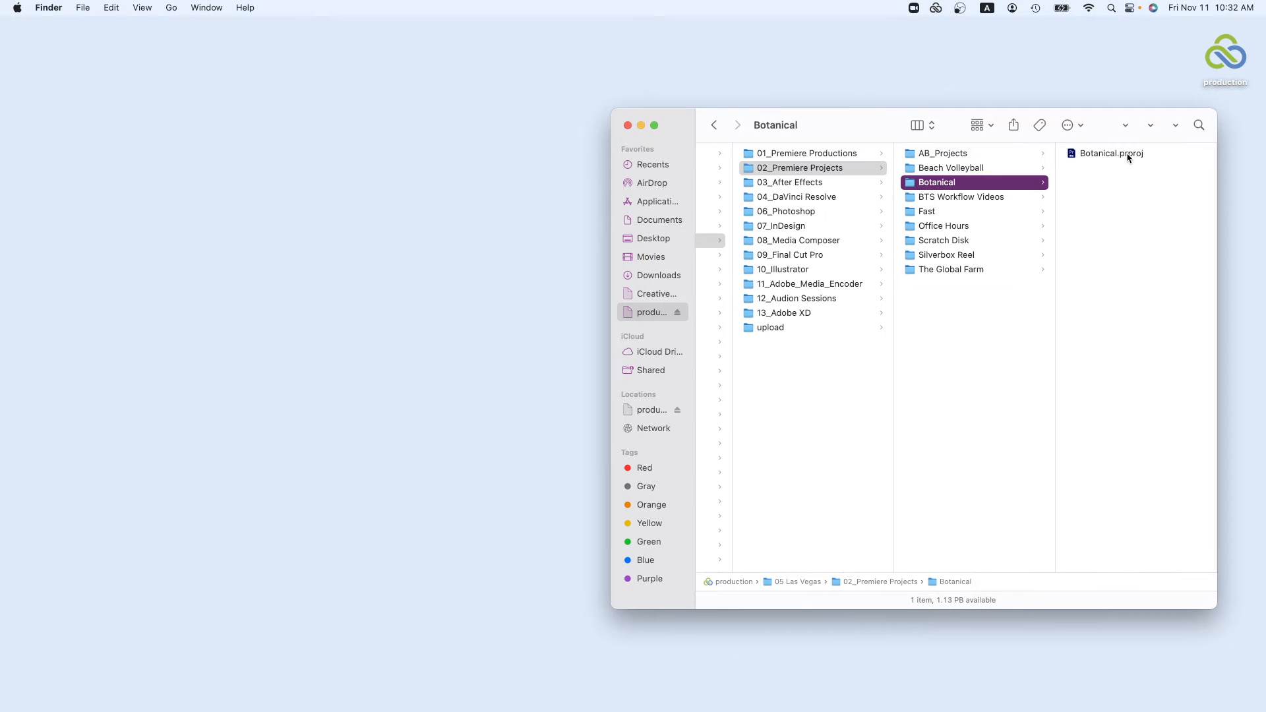
double_click(1107, 153)
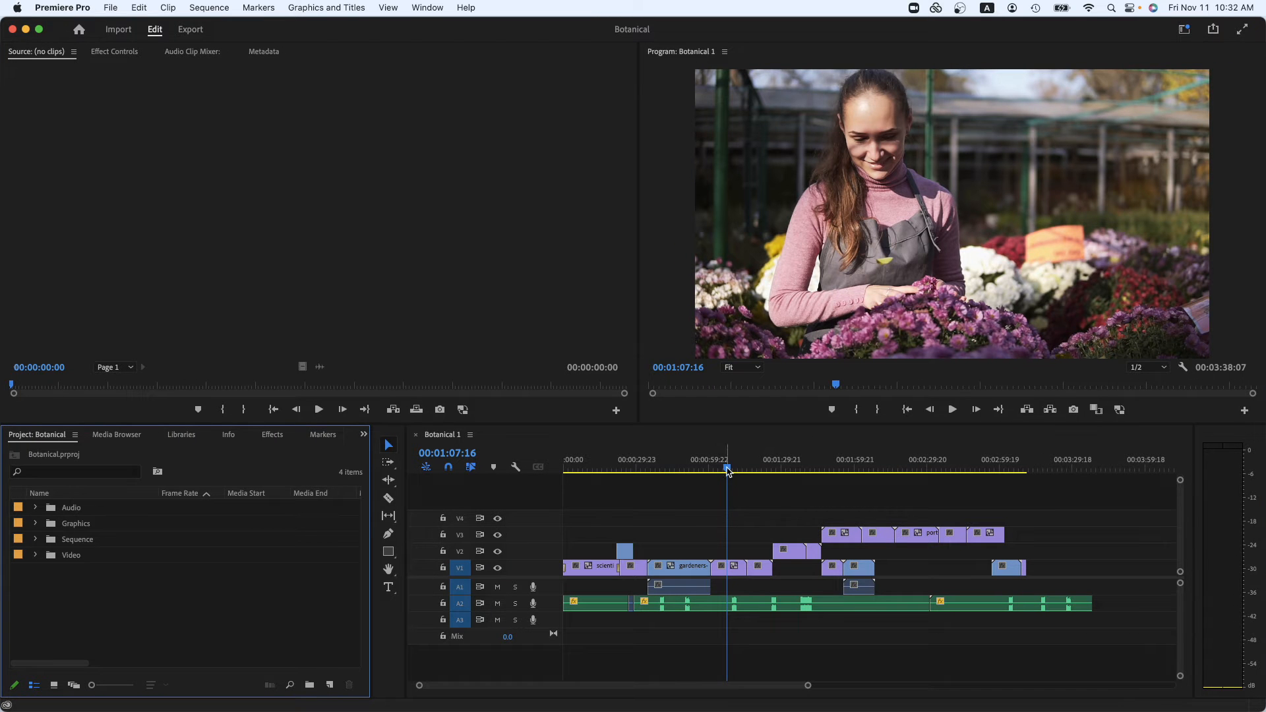
Step: Select and trim a clip later in the Botanical sequence, leaving the project edited
left_click(749, 467)
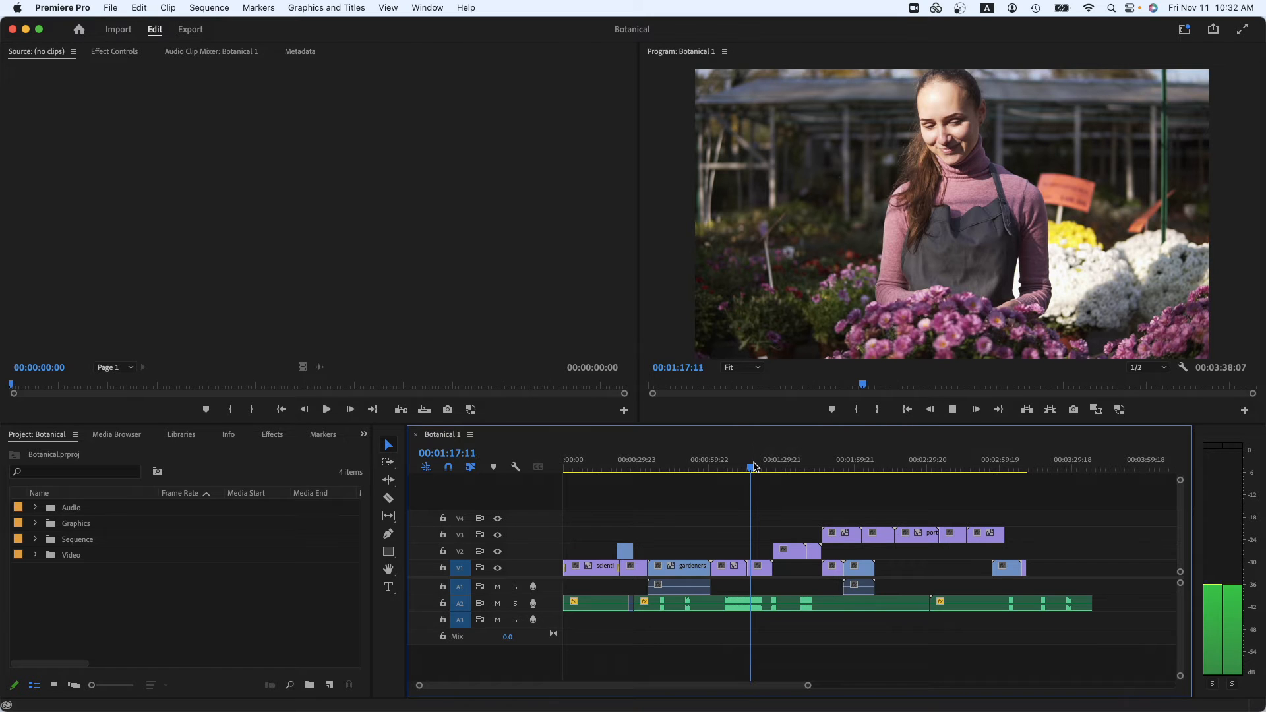
left_click(728, 468)
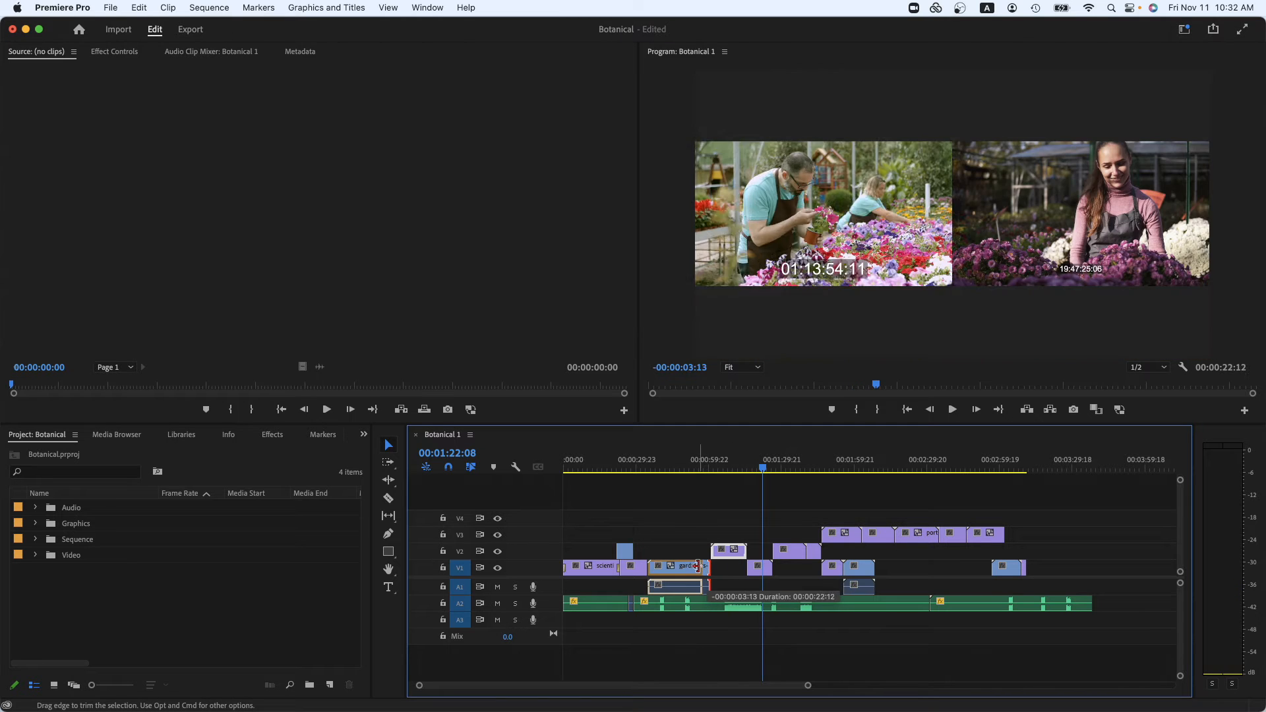
left_click(61, 7)
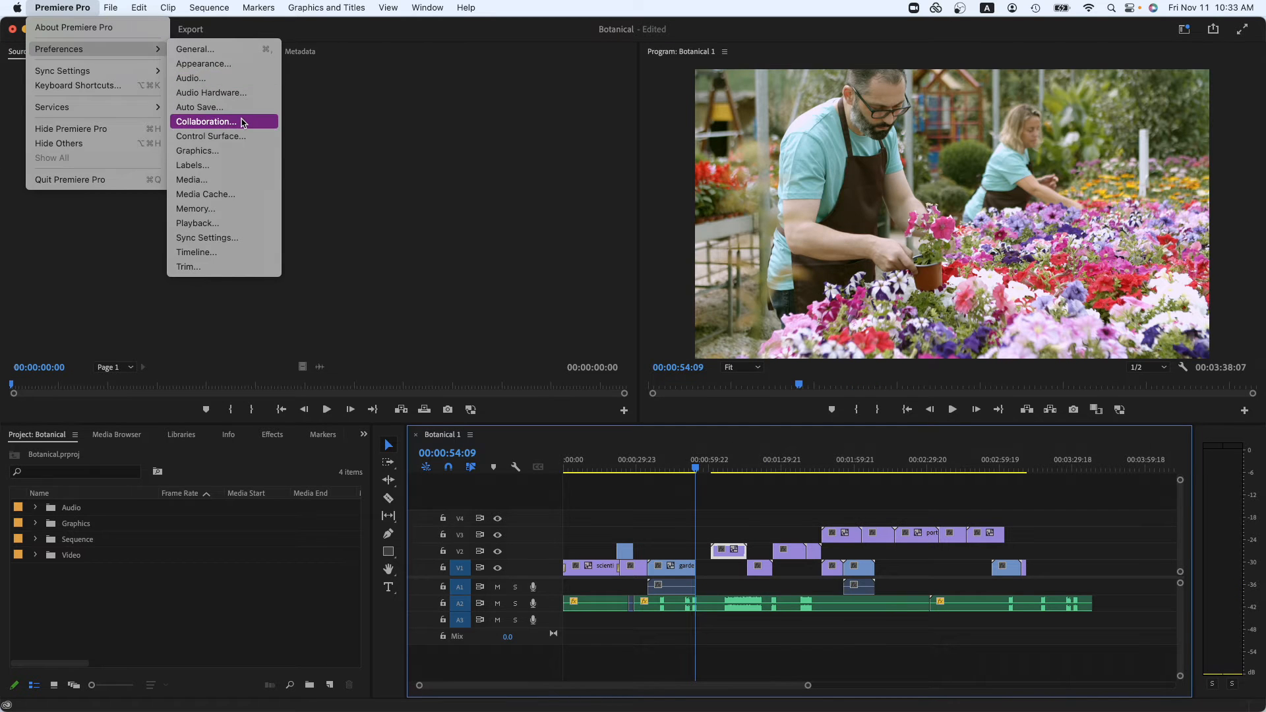
Step: Set up the Botanical Commercial team project with a collaborator via Collaboration preferences
left_click(206, 122)
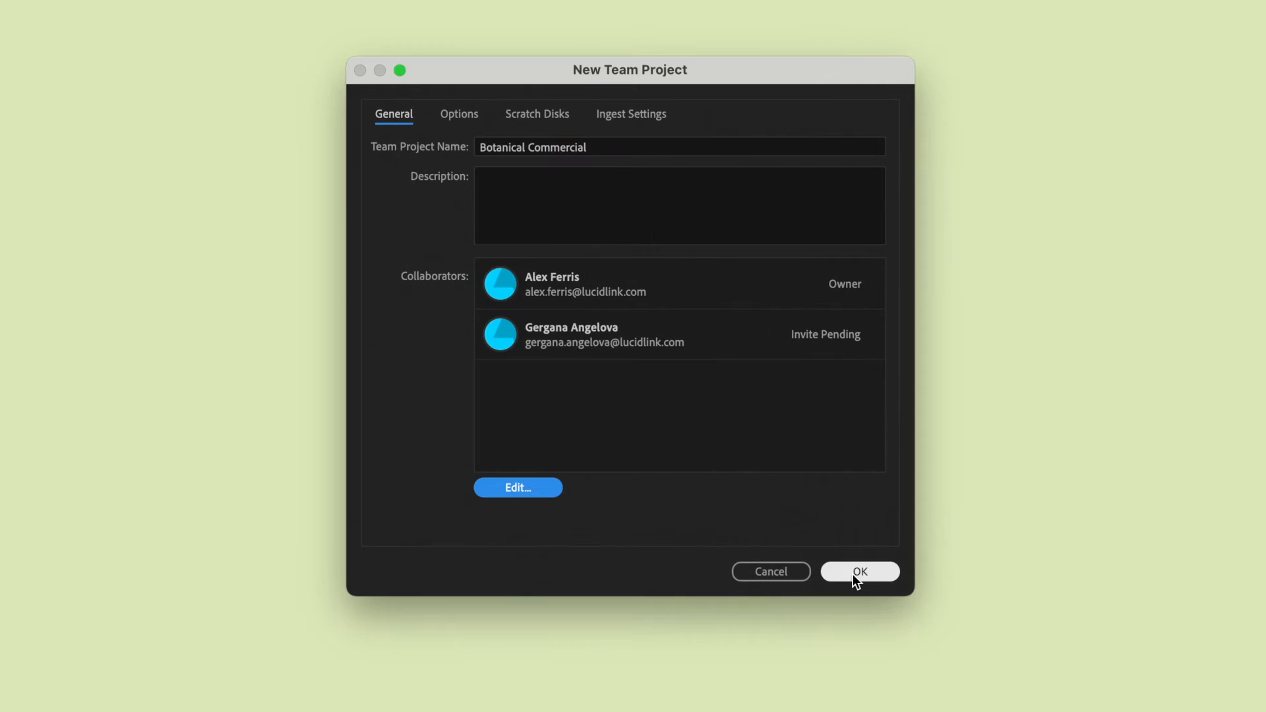
Step: Create Botanical Commercial, import the 20 Video clips and share them with the team
left_click(859, 571)
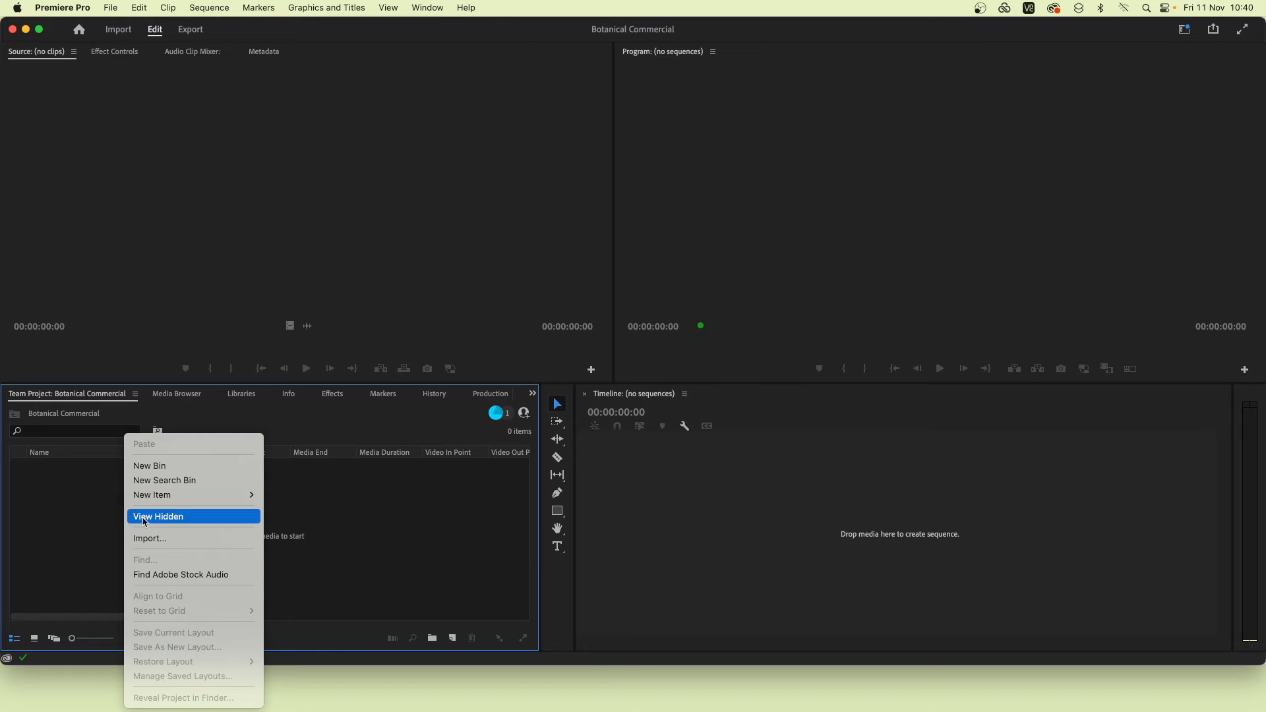
left_click(151, 538)
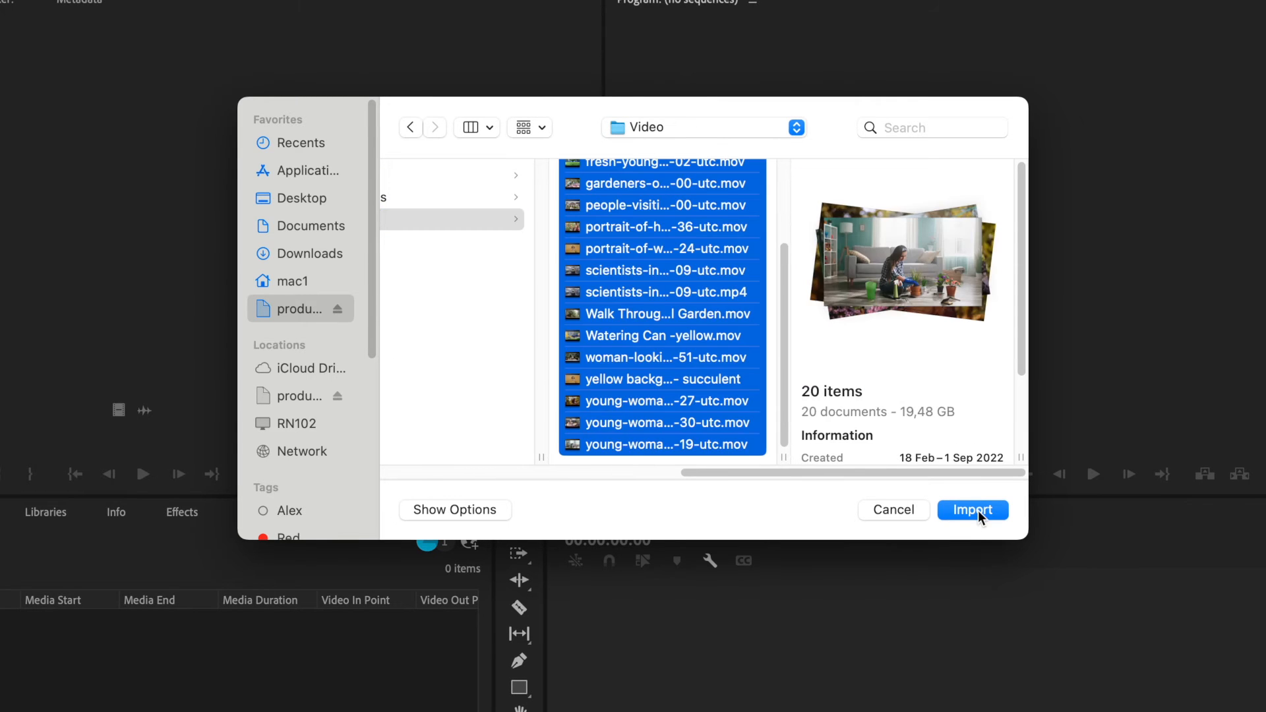
left_click(973, 508)
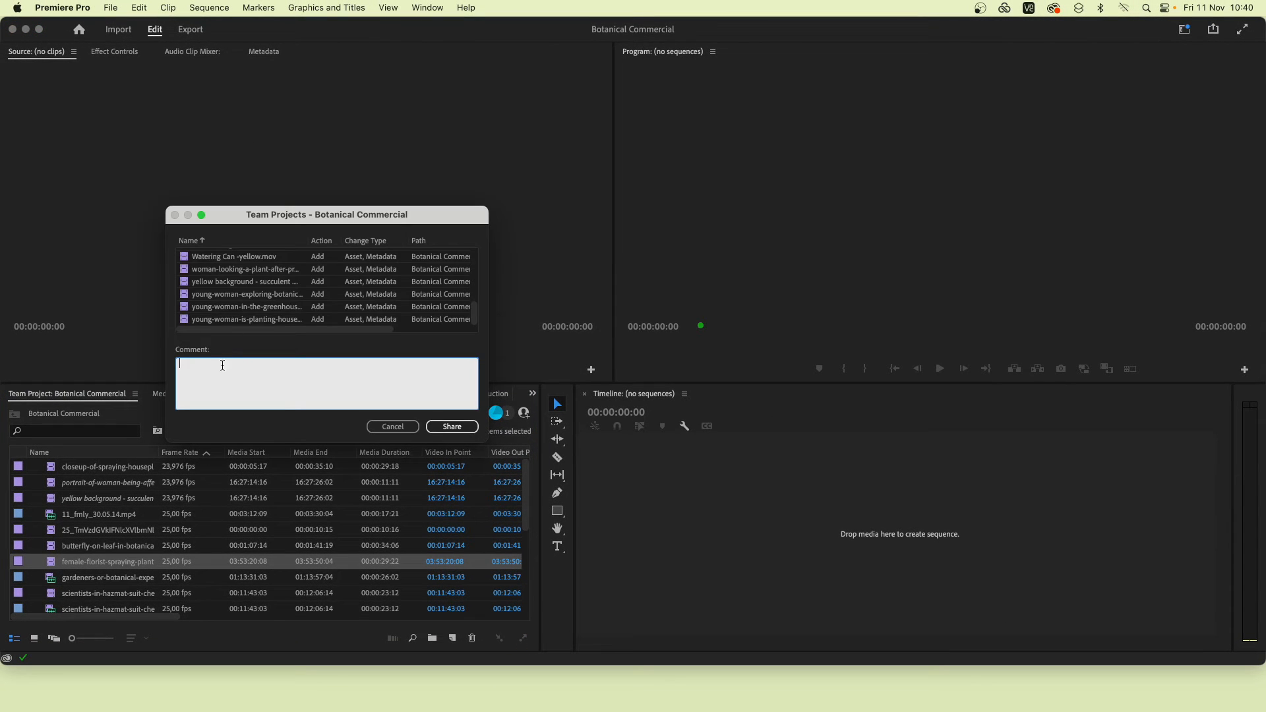
left_click(451, 427)
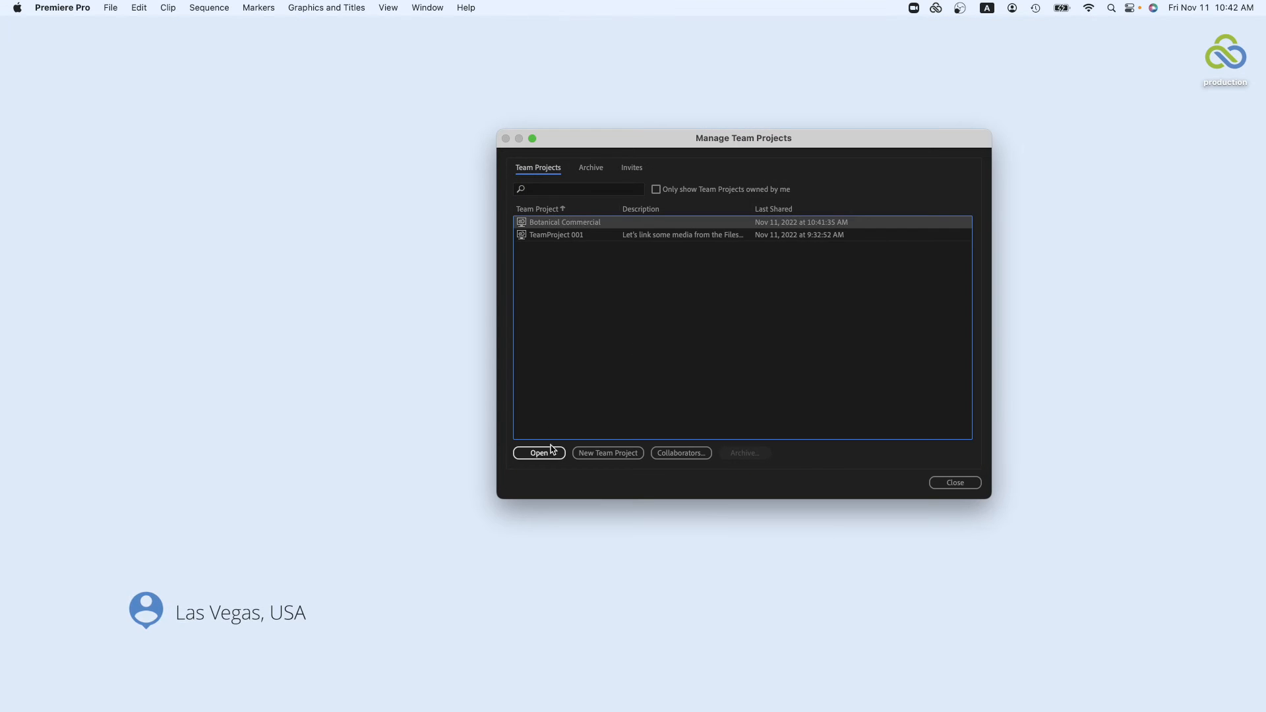
Step: Open Botanical Commercial from Manage Team Projects on the second machine
left_click(538, 452)
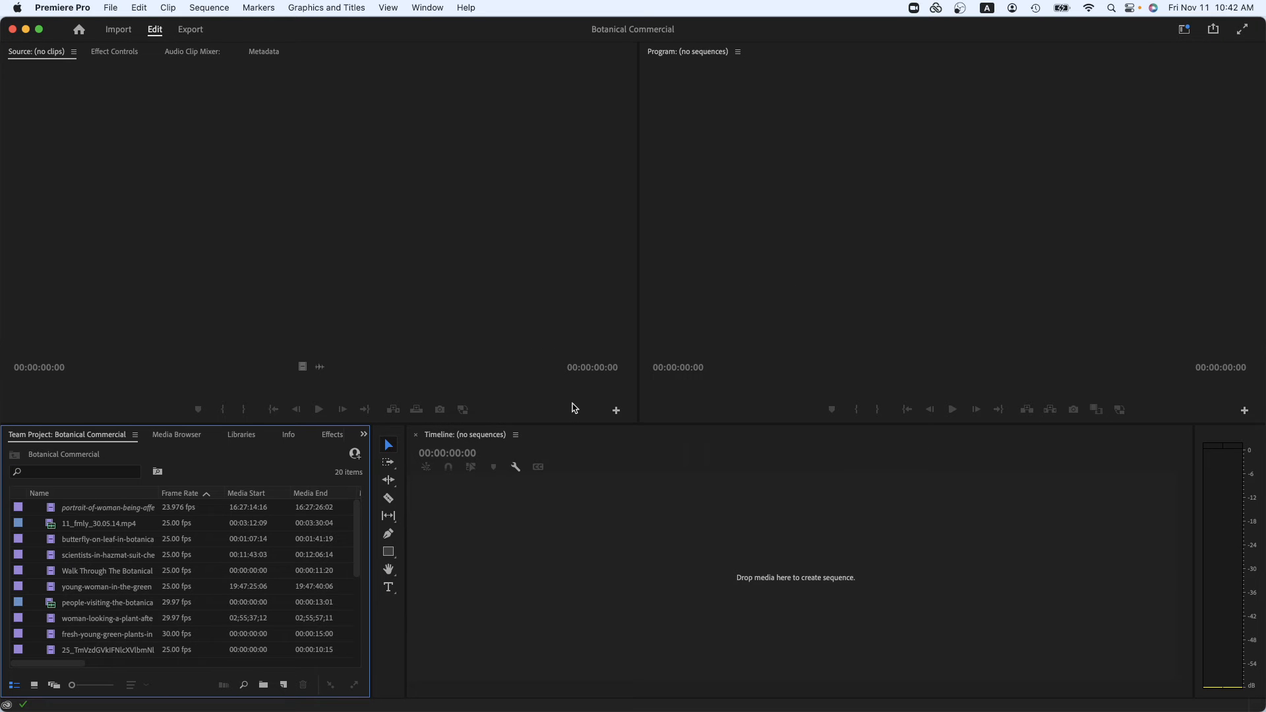
left_click(105, 538)
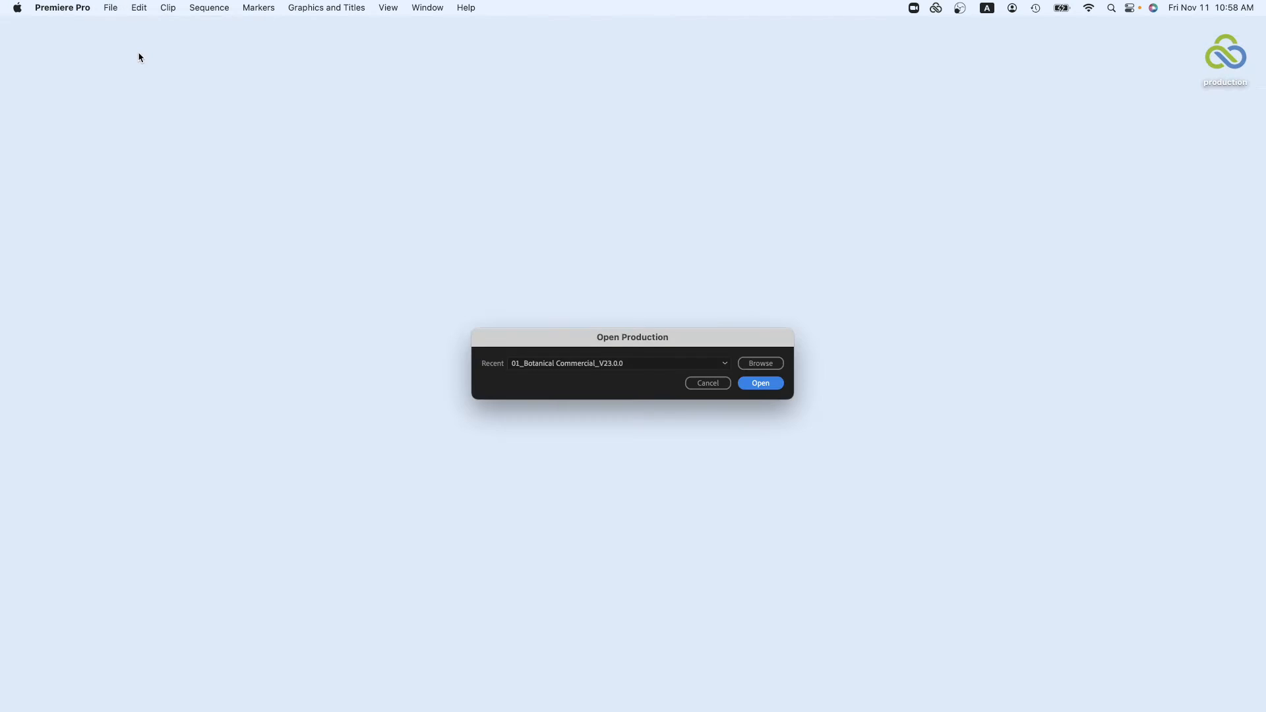
Step: Open the Botanical Commercial production, then its Botanical 1 and locked Botanical 2 projects
left_click(759, 383)
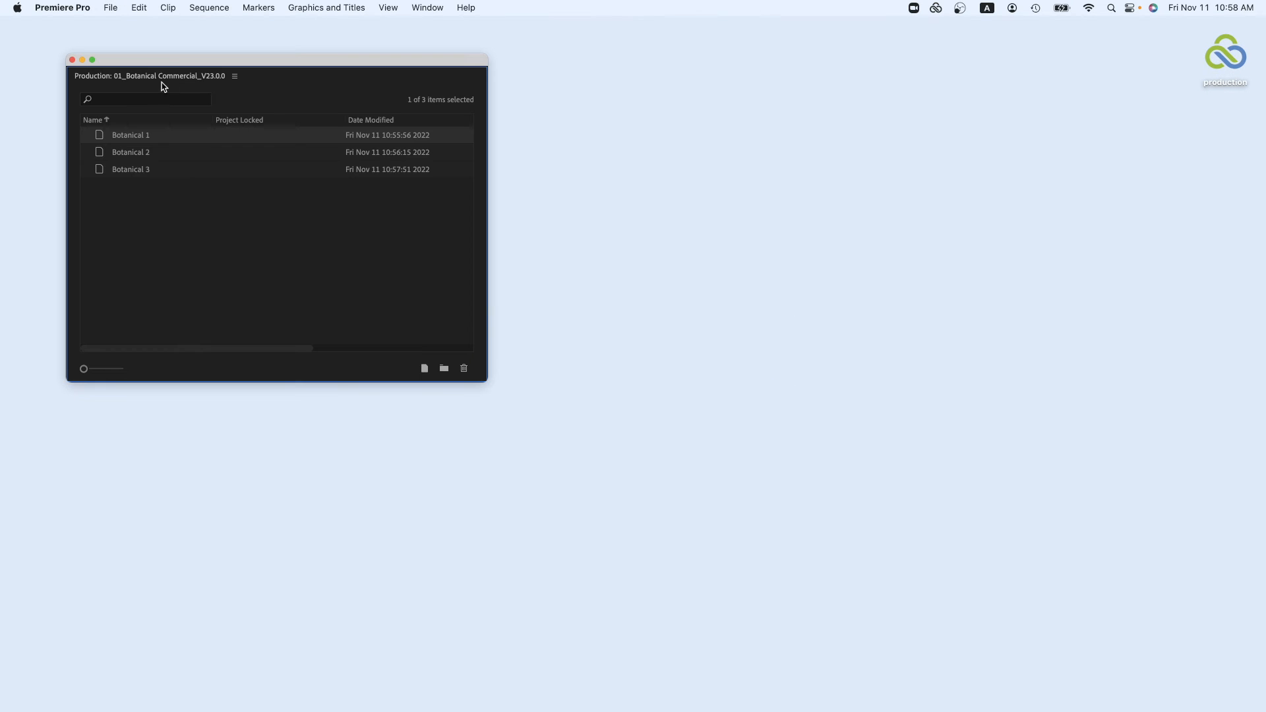
double_click(132, 134)
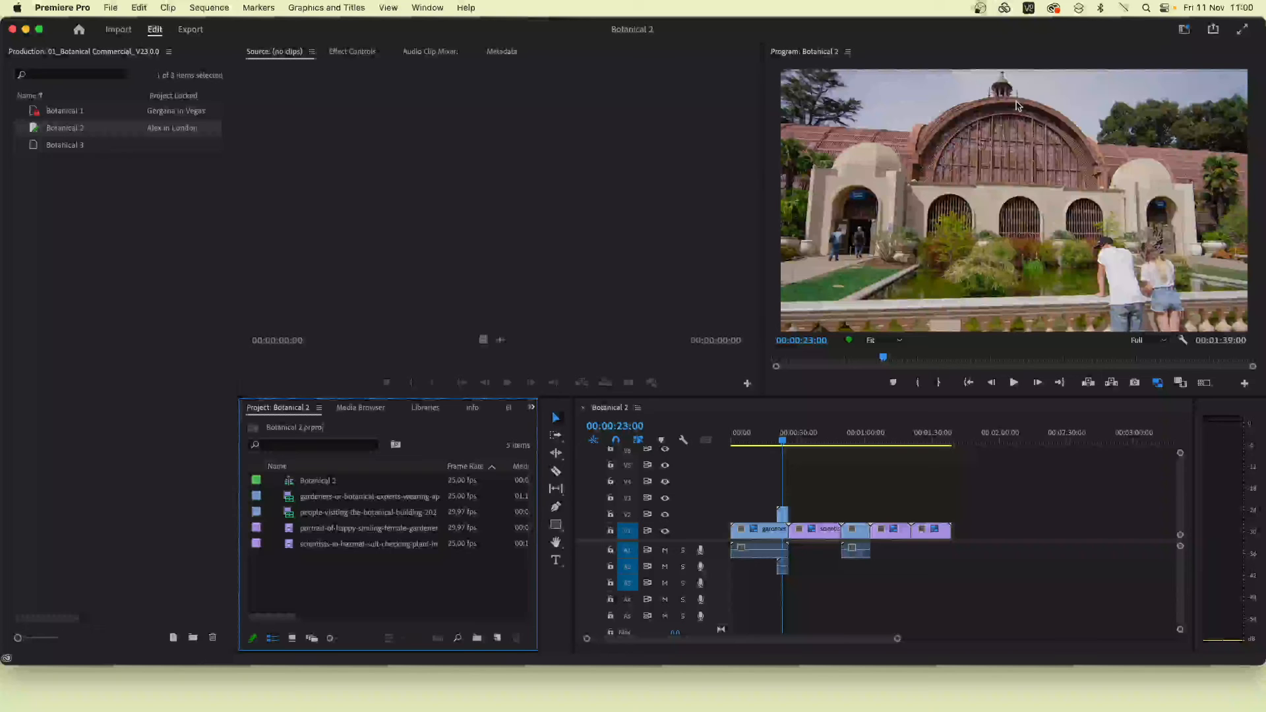
double_click(369, 527)
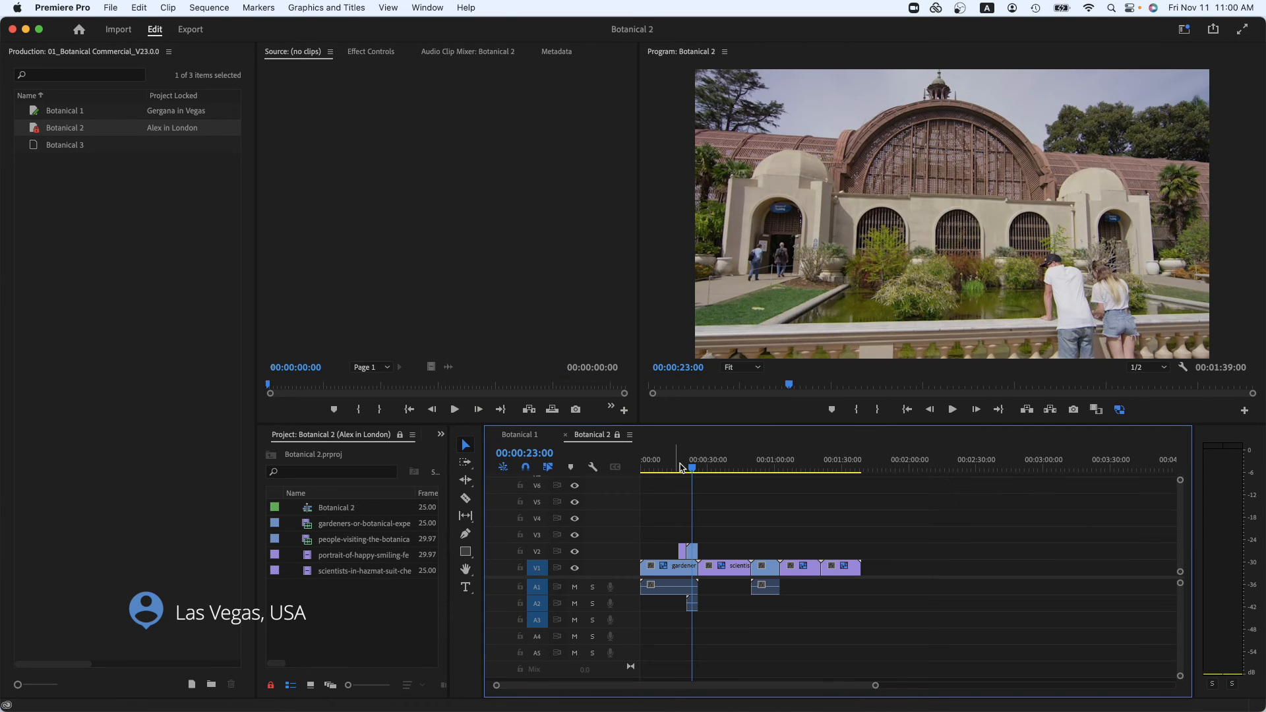
left_click(683, 464)
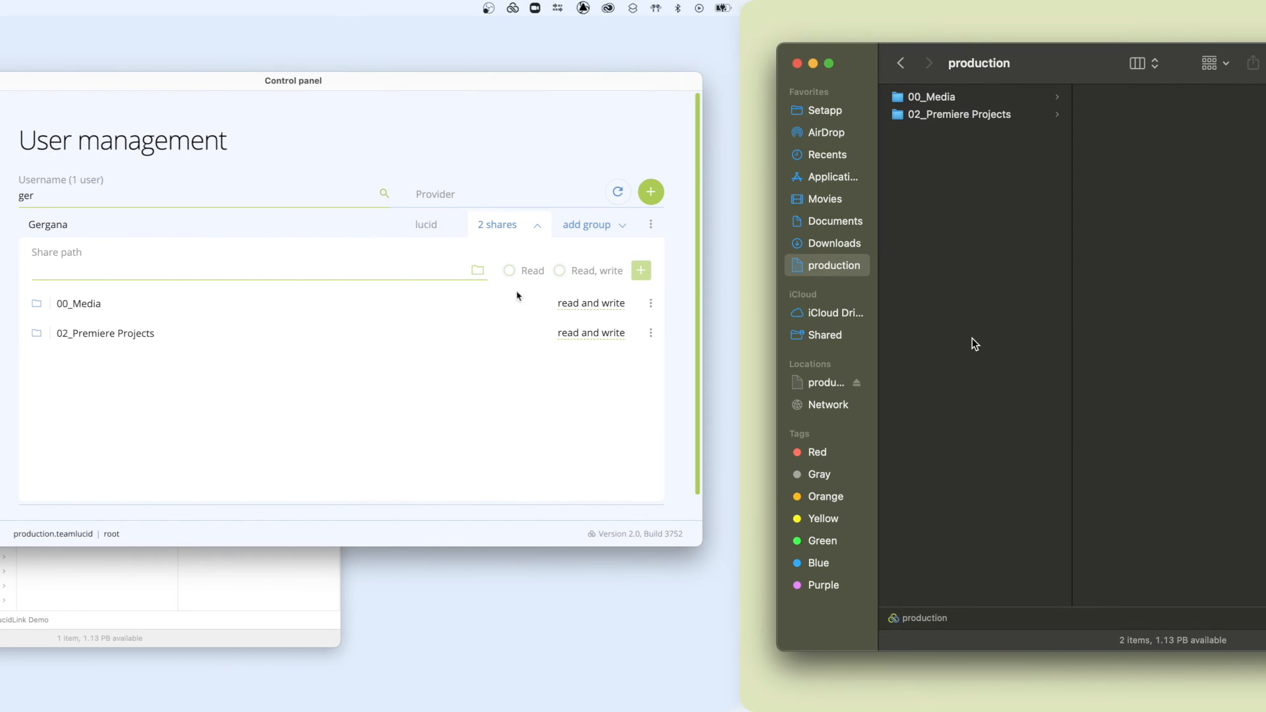
Step: Assign the shared-folder user to the demo-users group in LucidLink User management
left_click(586, 224)
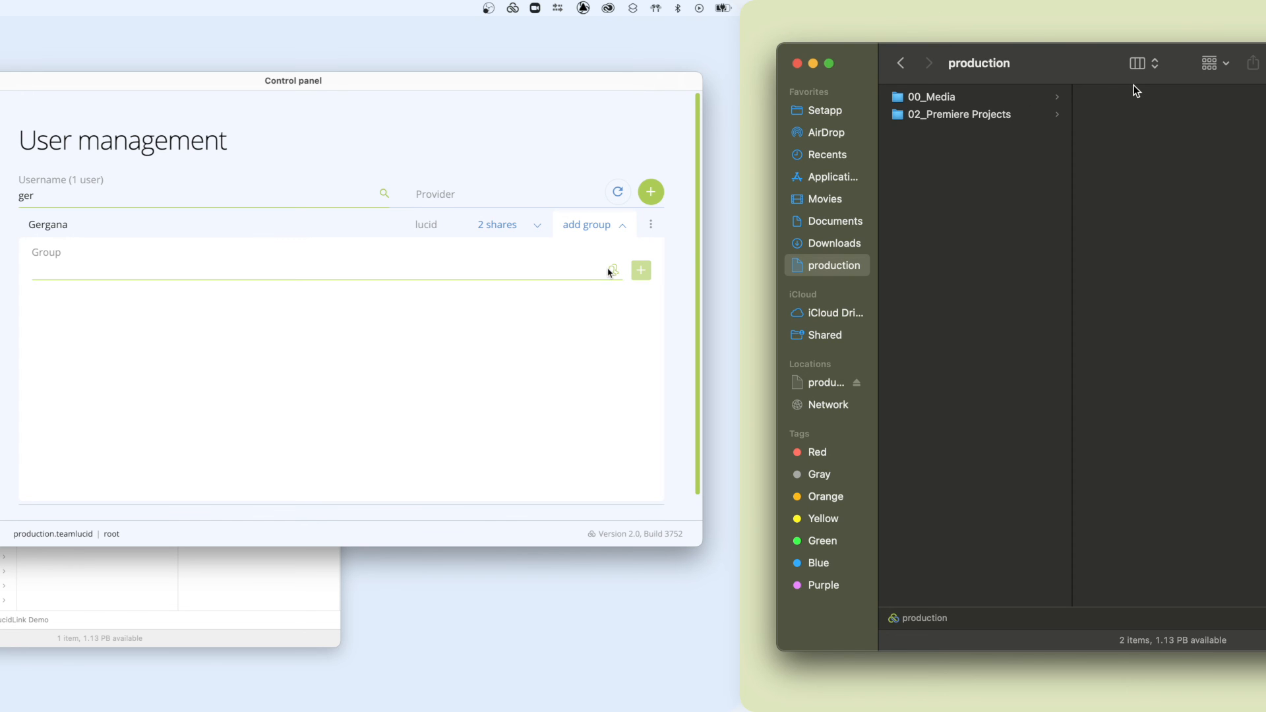
type("demo-users")
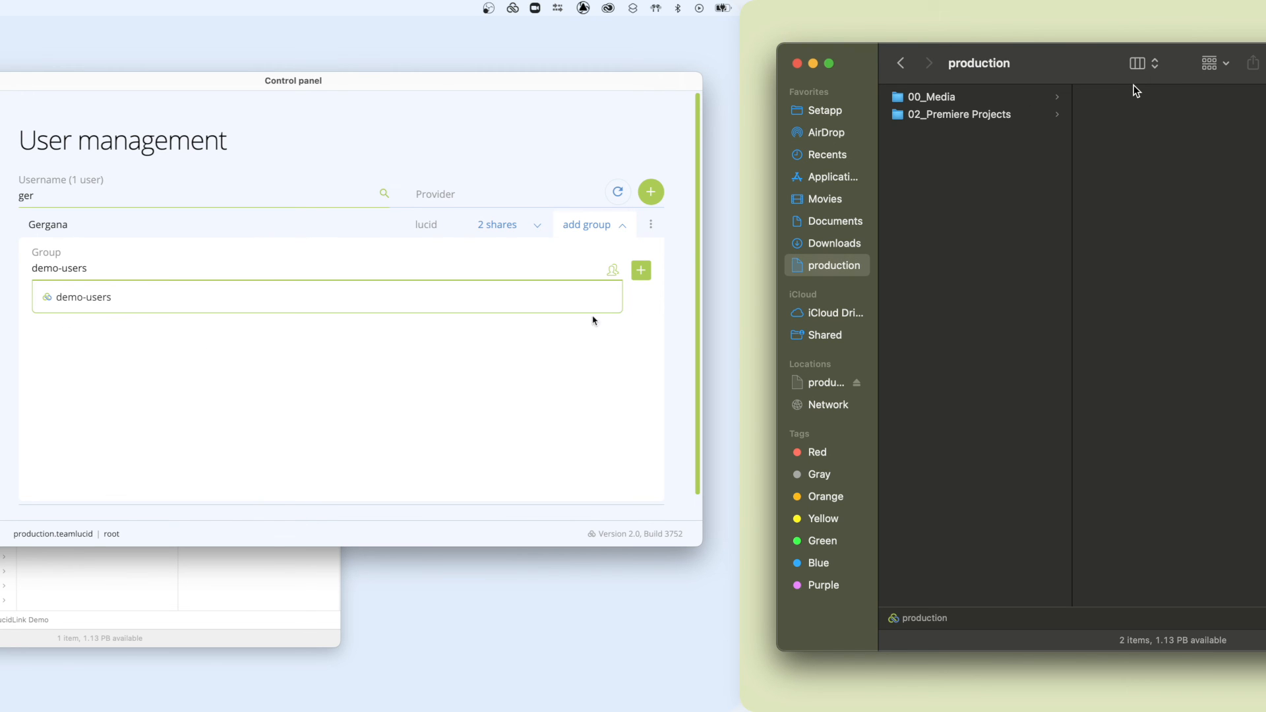
left_click(641, 268)
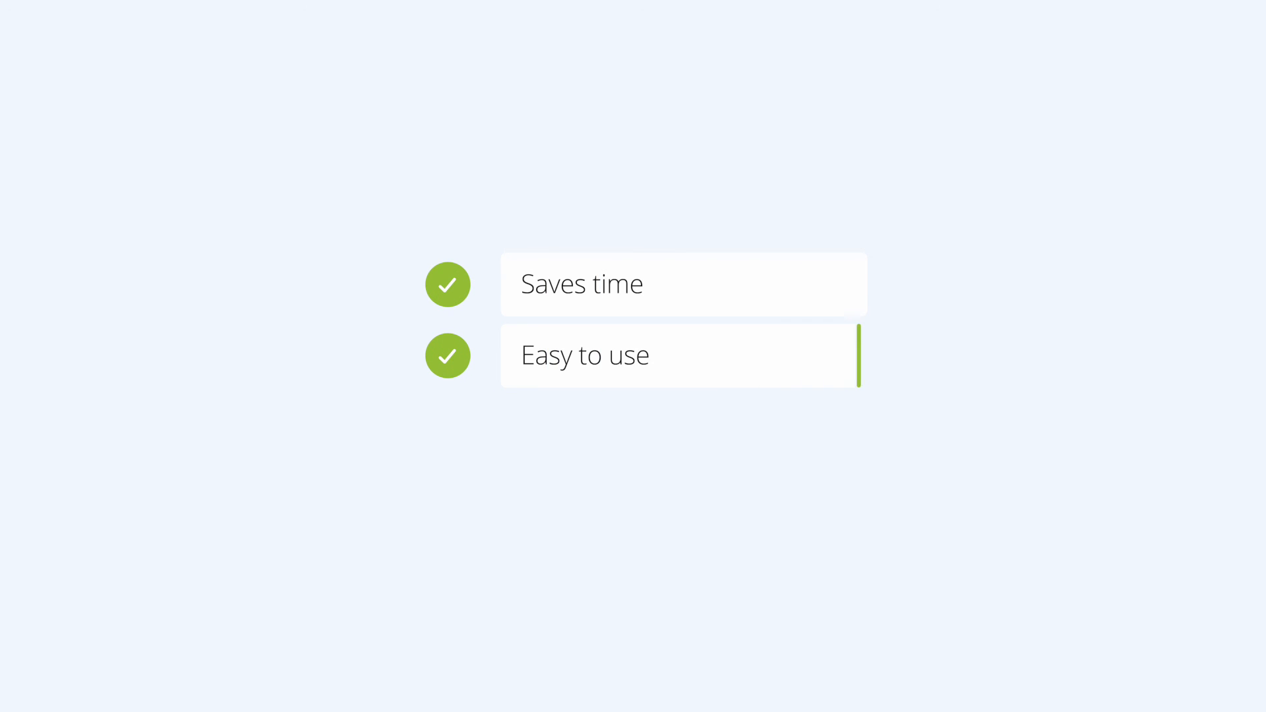
type("Seamless workflow")
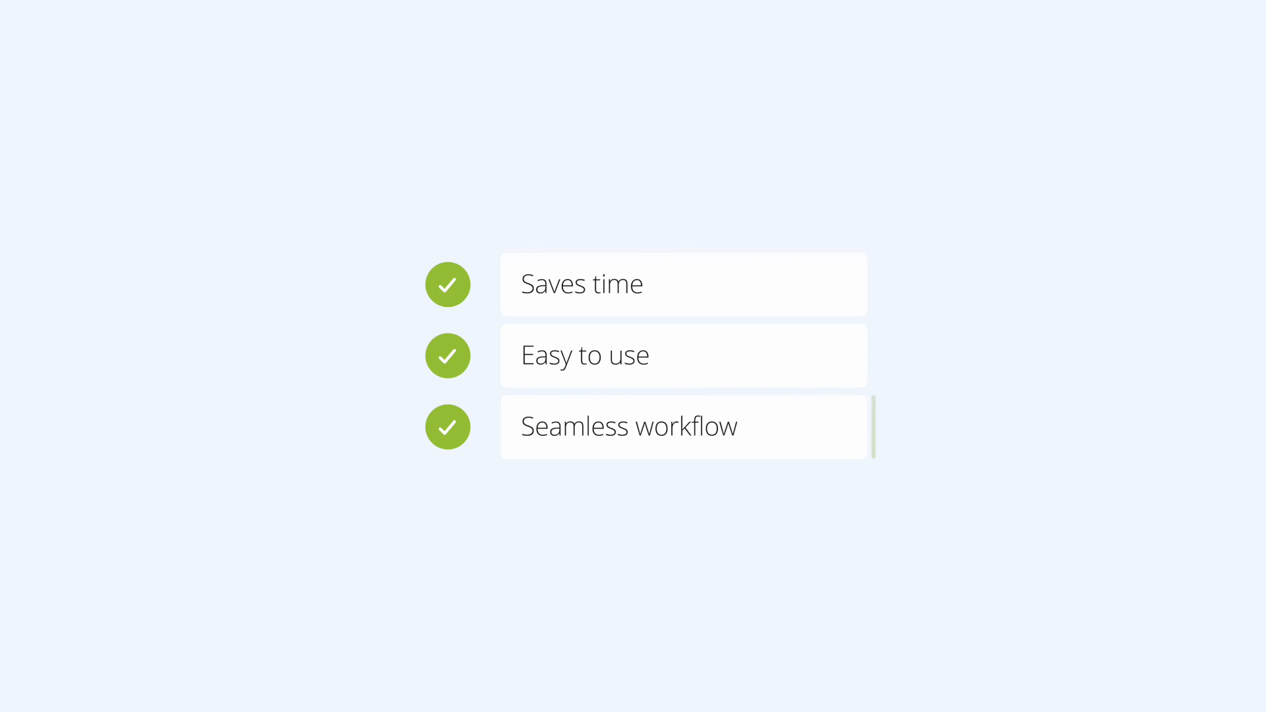